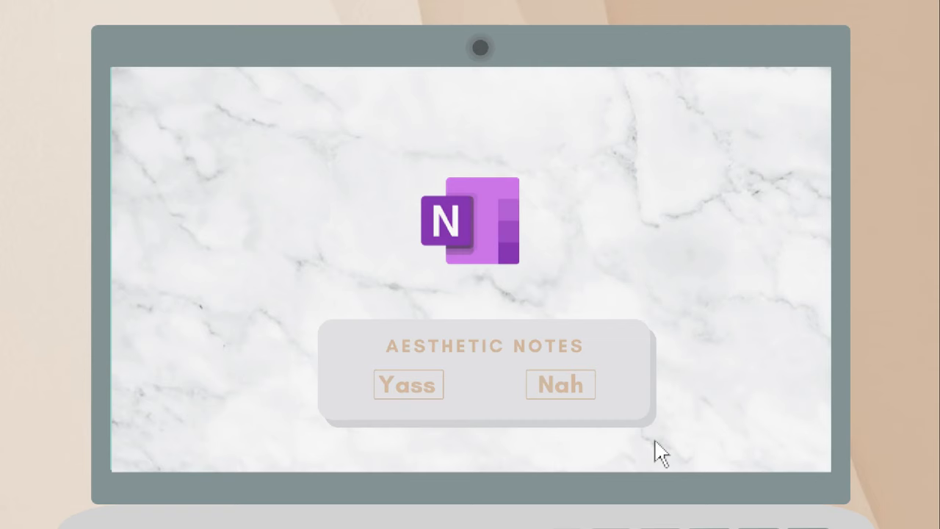
mouse_move(633, 439)
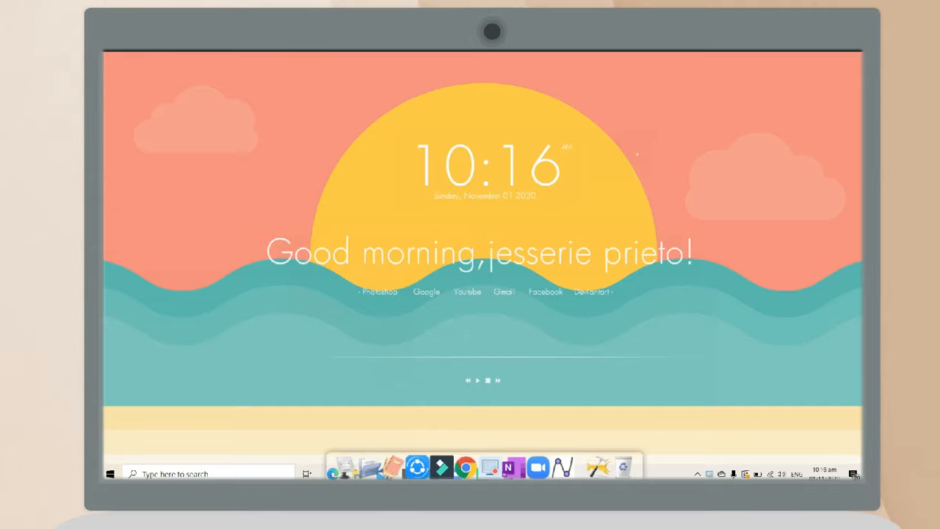
Step: Create the Earth Science (2nd Quarter) notebook inside the School OneNote Notebooks folder
click(513, 468)
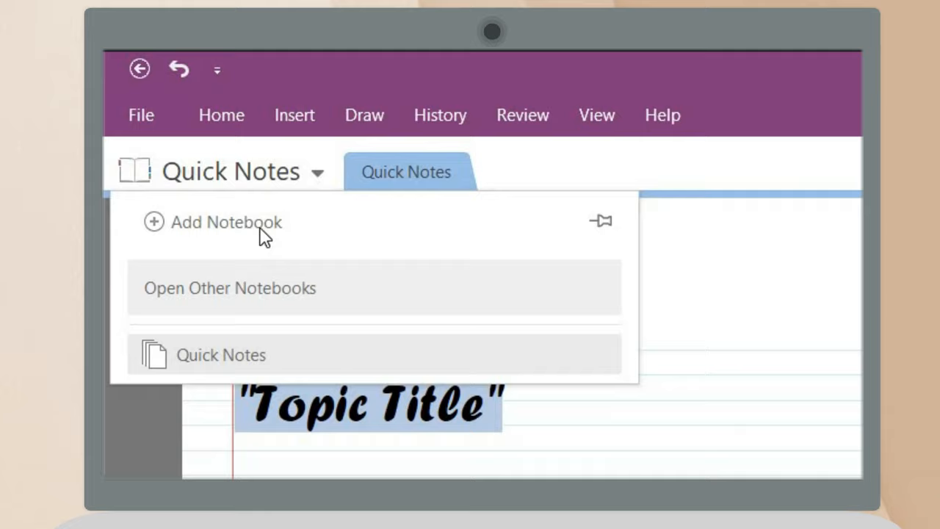
click(226, 222)
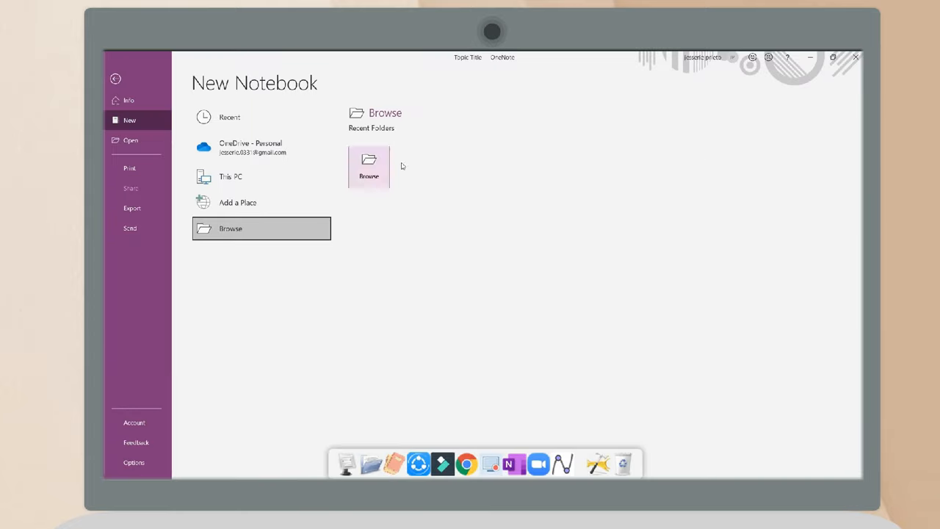
click(369, 167)
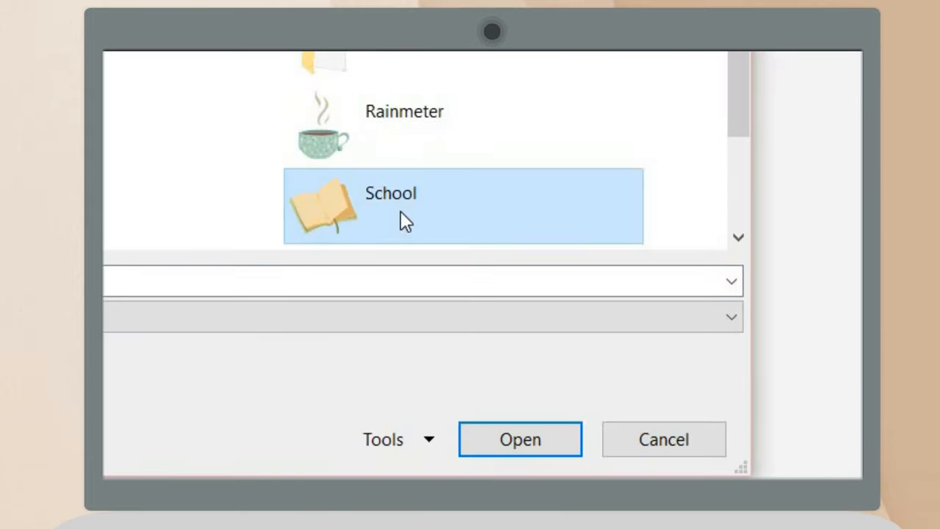
double_click(391, 205)
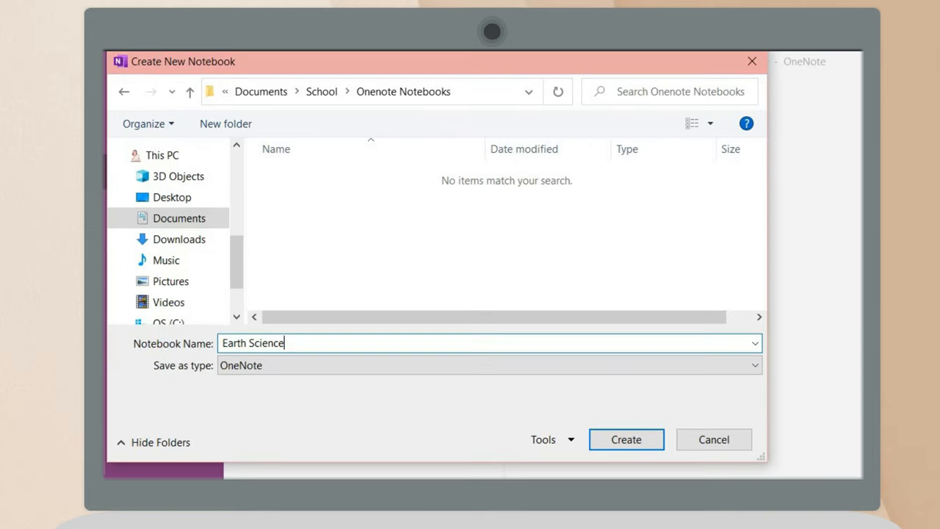
text((2)
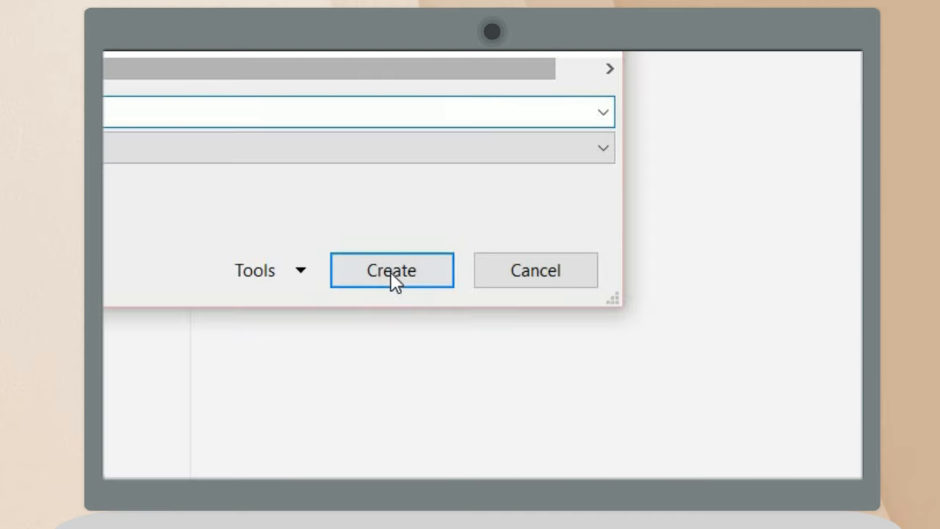
click(391, 270)
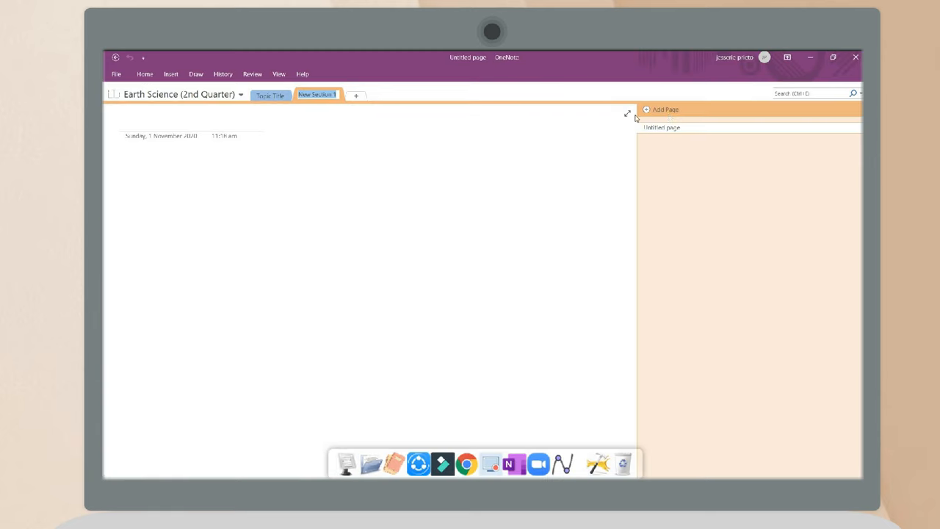
Step: Set a colour for the Earth Science notebook through its Properties
click(271, 94)
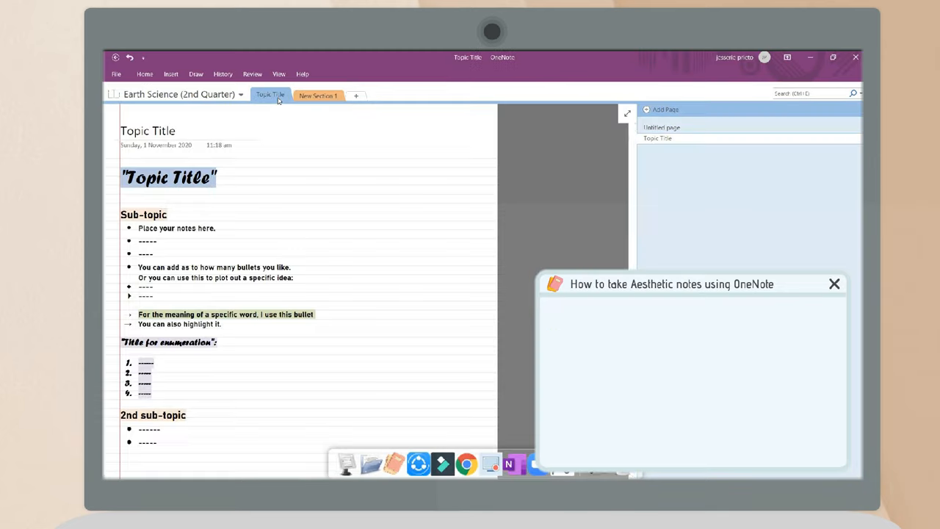
right_click(270, 94)
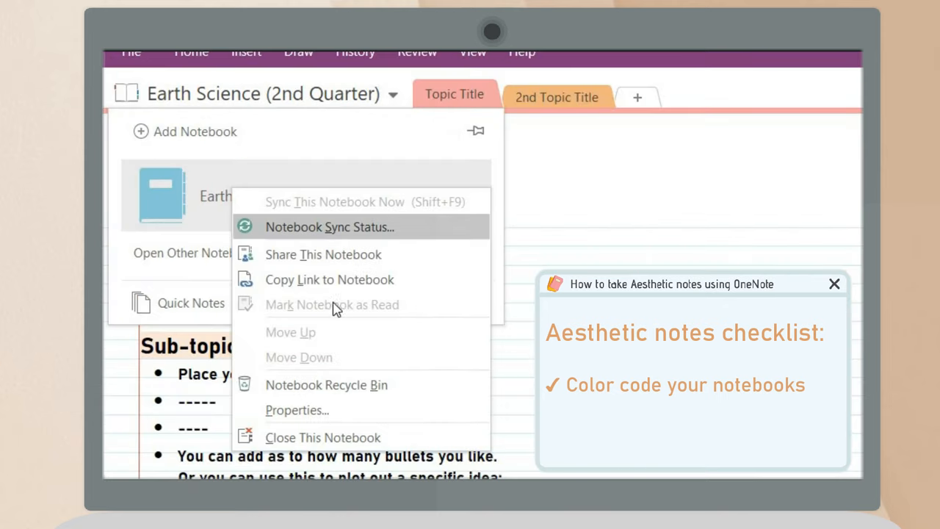
click(297, 408)
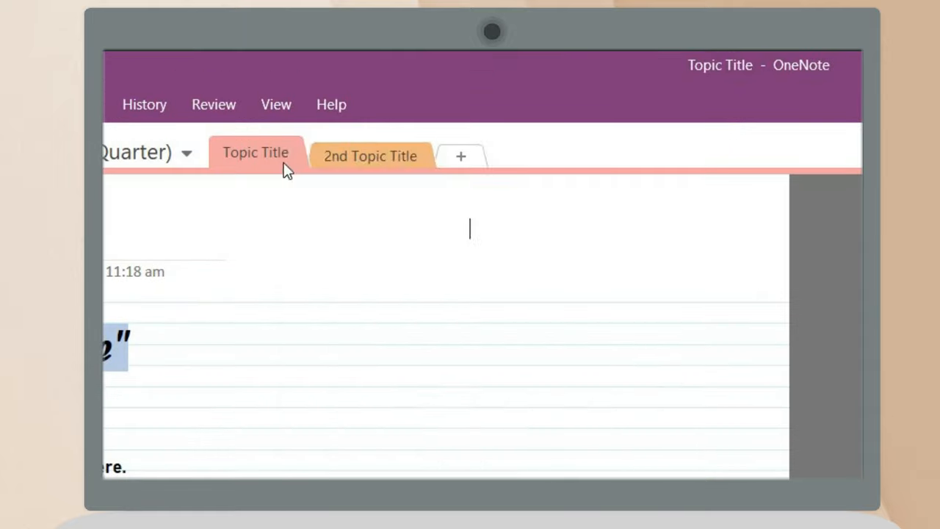
Step: Add a new section and choose a colour for the Philo (2nd Quarter) notebook
click(462, 156)
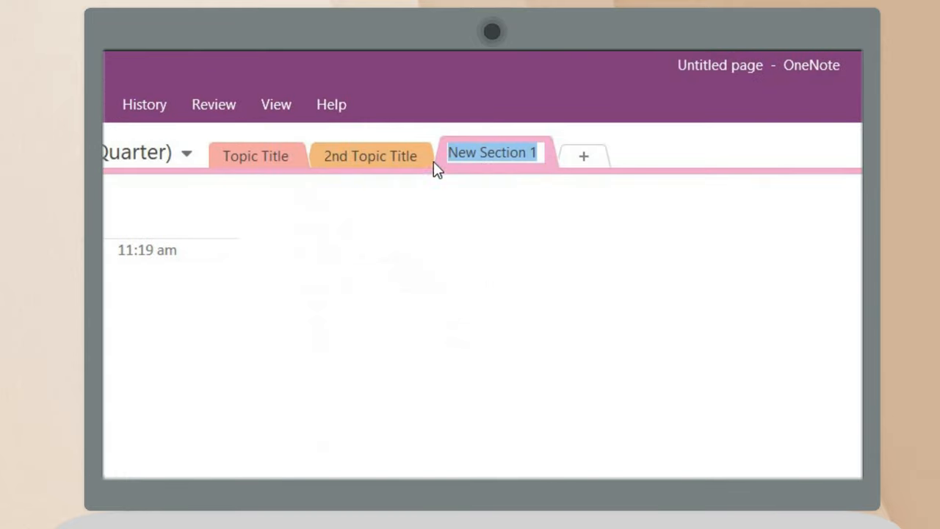
click(185, 153)
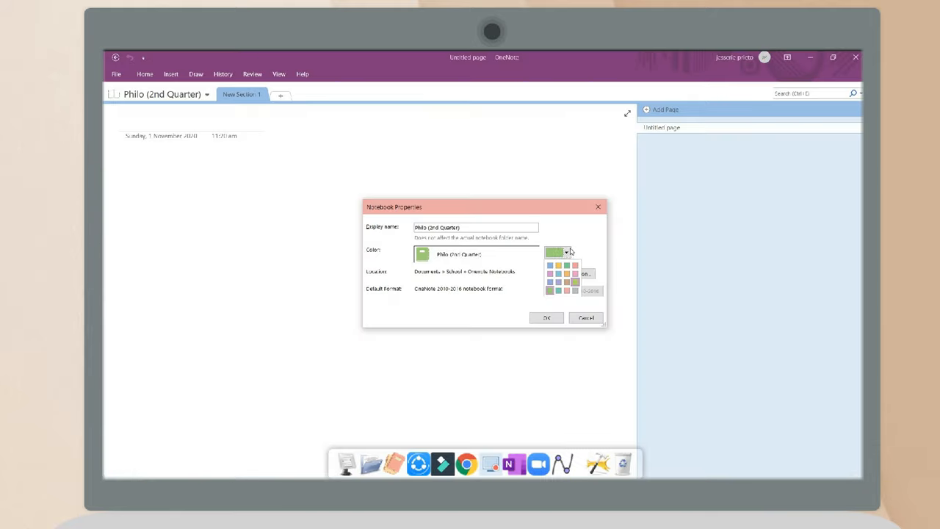
click(557, 253)
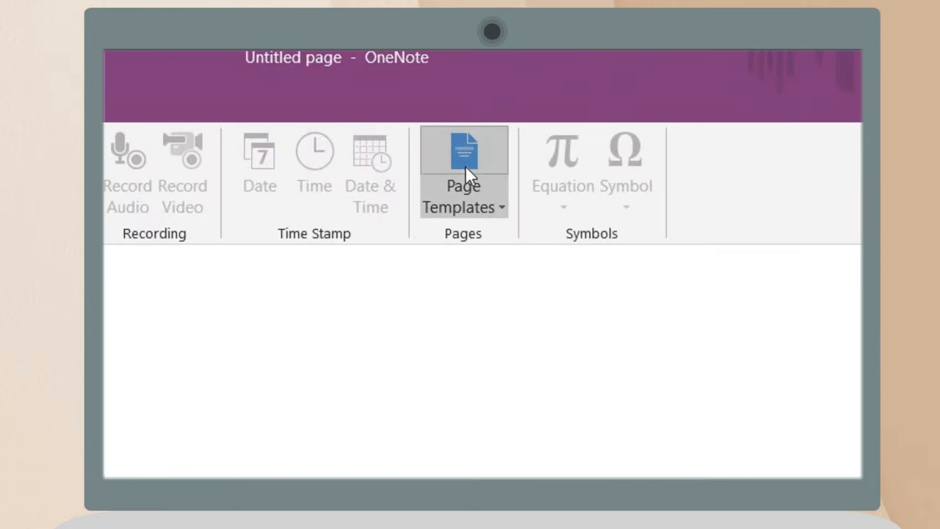
Step: Start a Topic Title page from the page templates and title it
click(464, 158)
text(Topic)
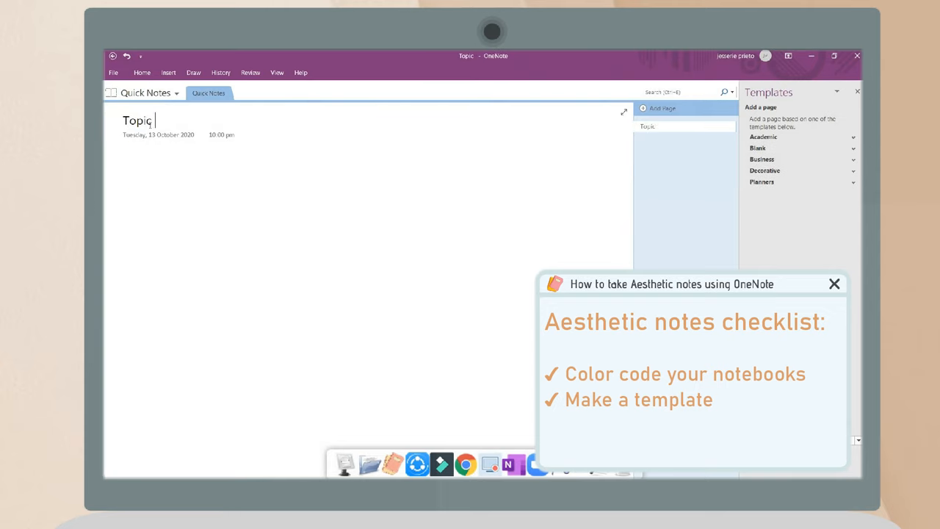
text(Title)
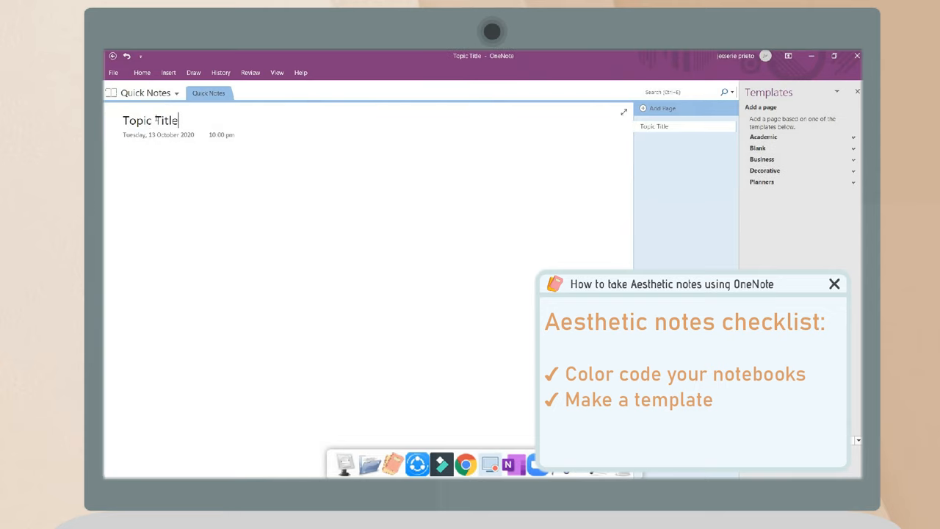
click(276, 72)
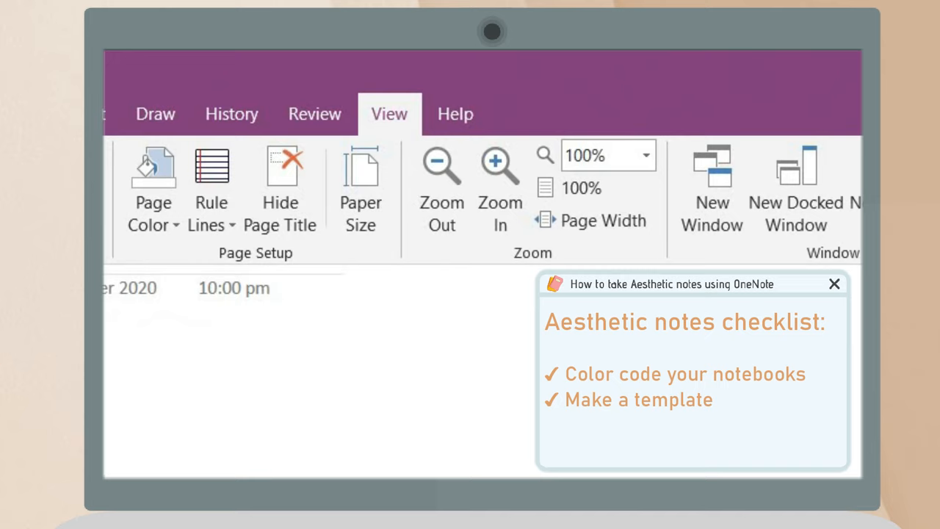
Step: Set the page to 21 × 33.3 cm with 1 cm margins and 2.5 cm right, saving it as a template
click(834, 285)
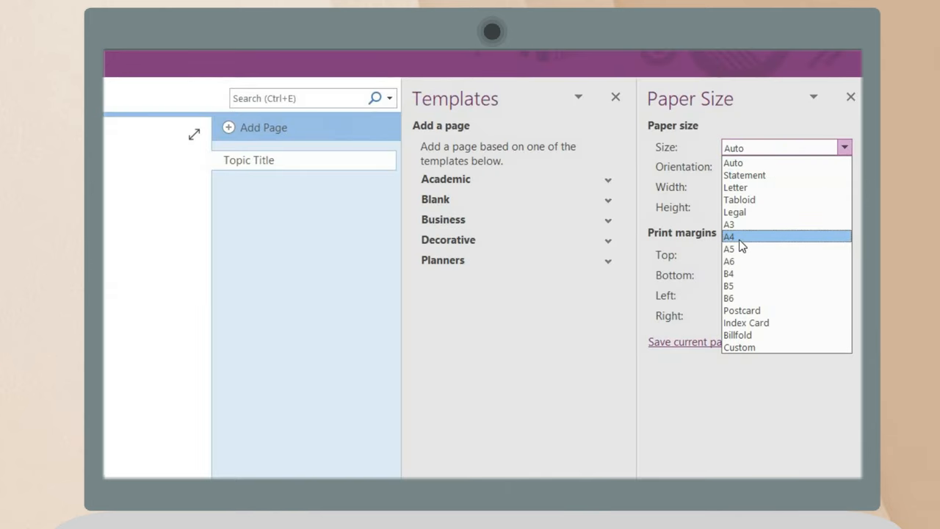
click(728, 237)
text(2.5)
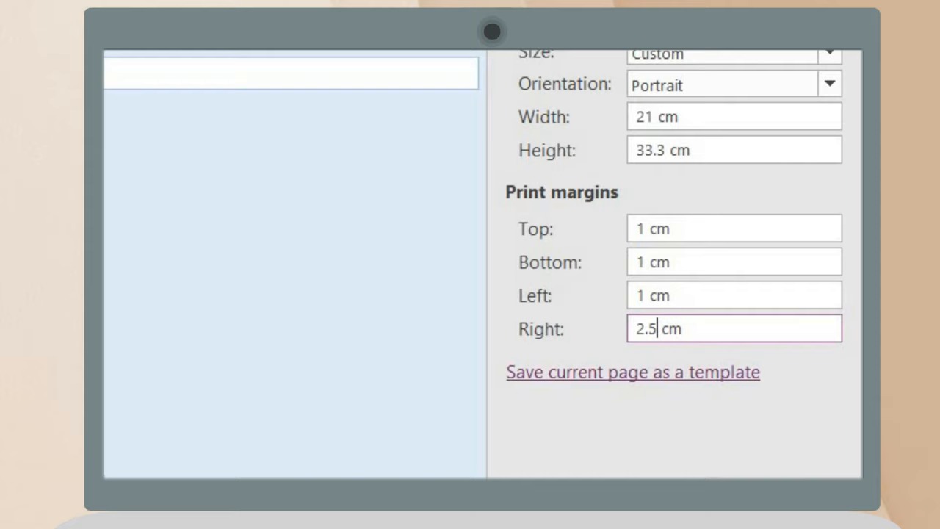
click(631, 372)
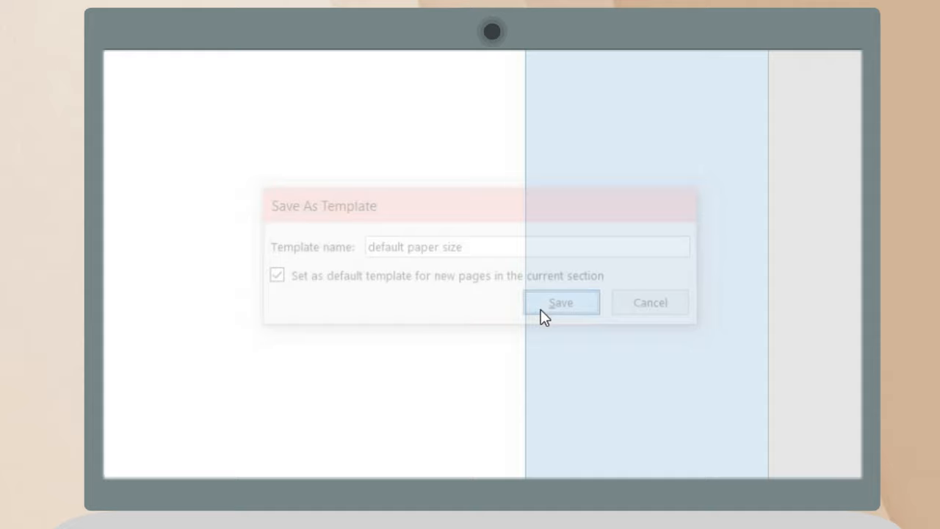
Step: Save the template as the section default and add ruled lines with a margin line
click(561, 303)
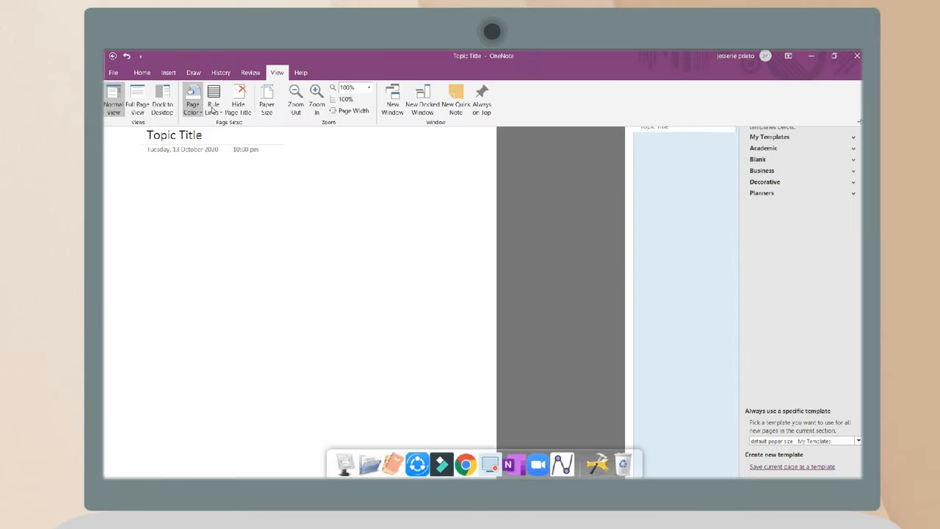
click(192, 100)
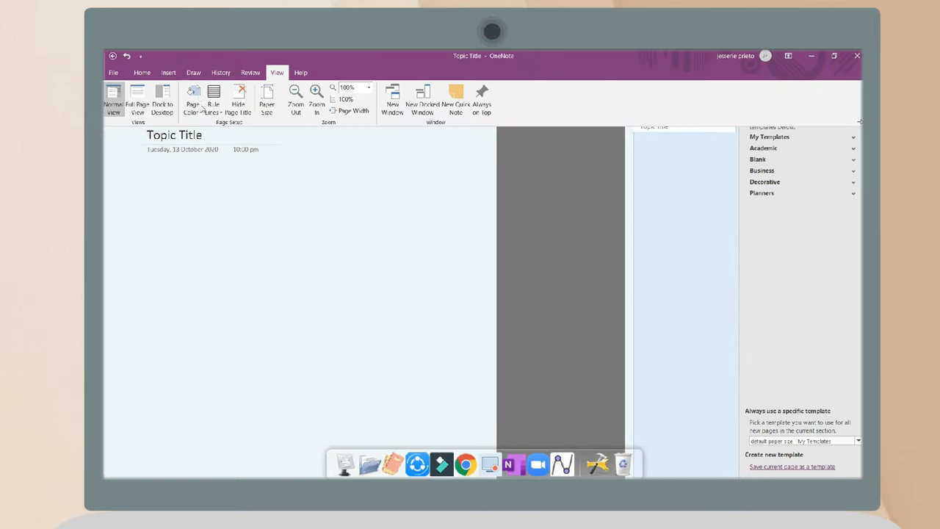
click(194, 100)
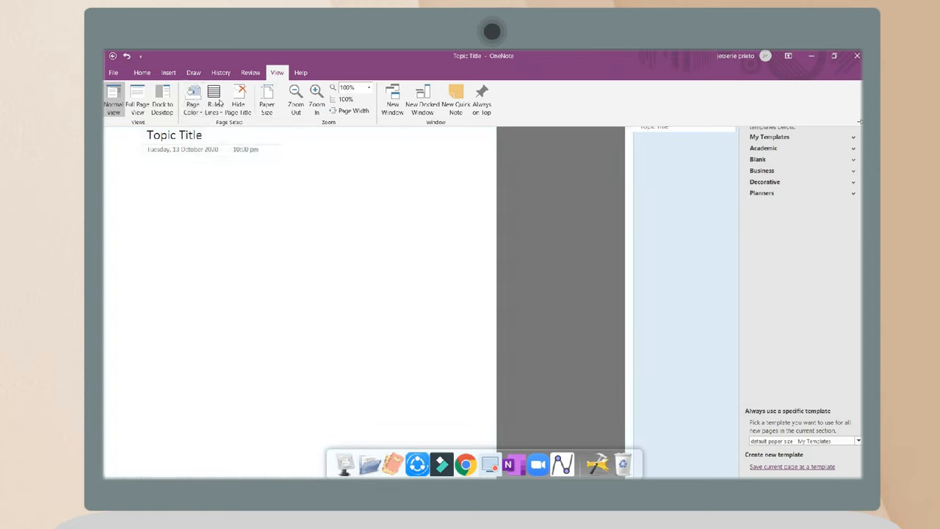
click(214, 100)
text("Topic Title)
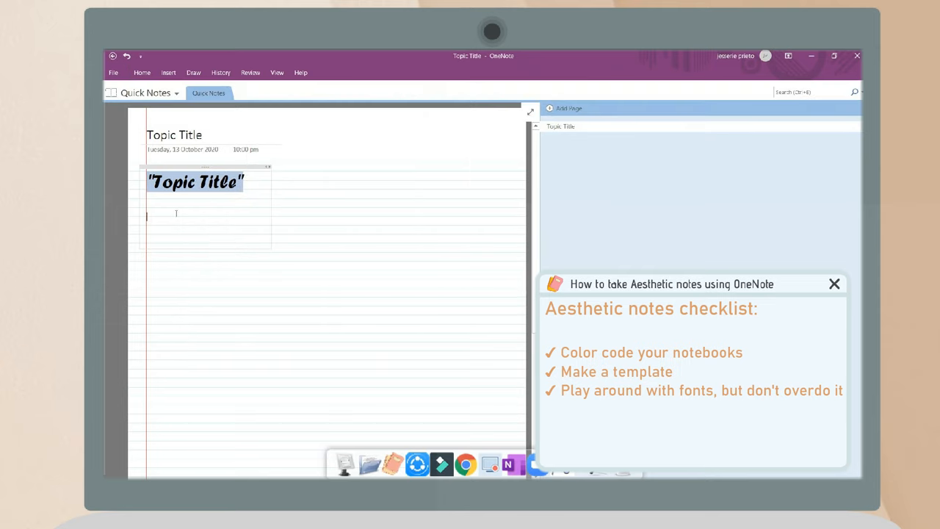
Step: Add a Sub-topic heading with bulleted 'Place your notes here.' and highlight the word-meaning bullet
text(Sub-topic)
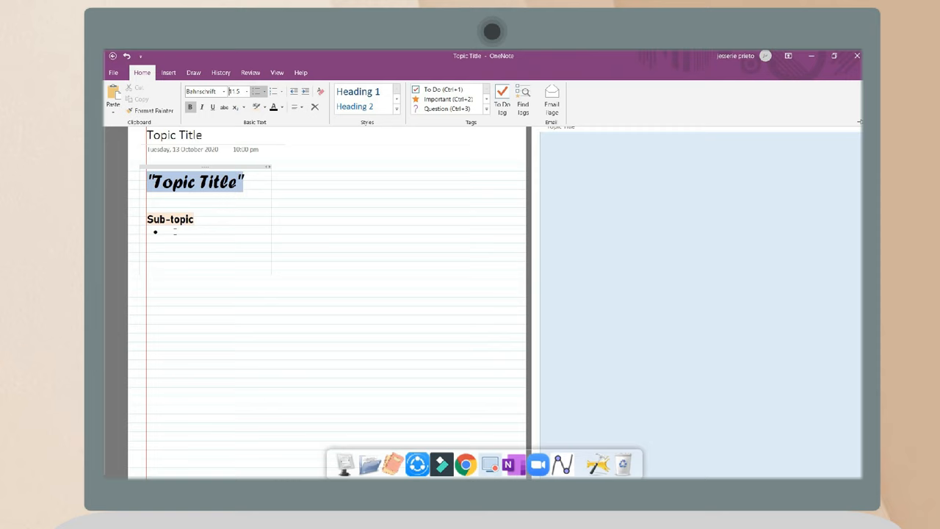
text(Place)
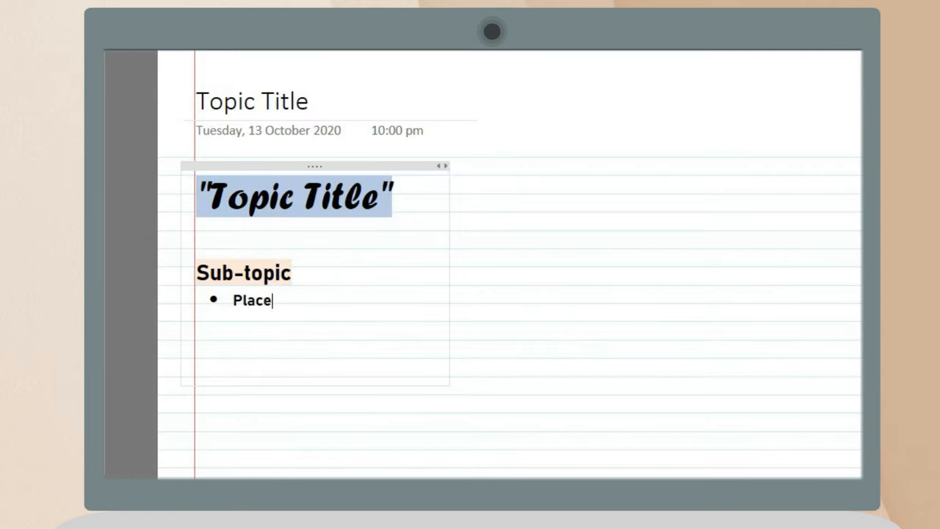
text(your notes here.)
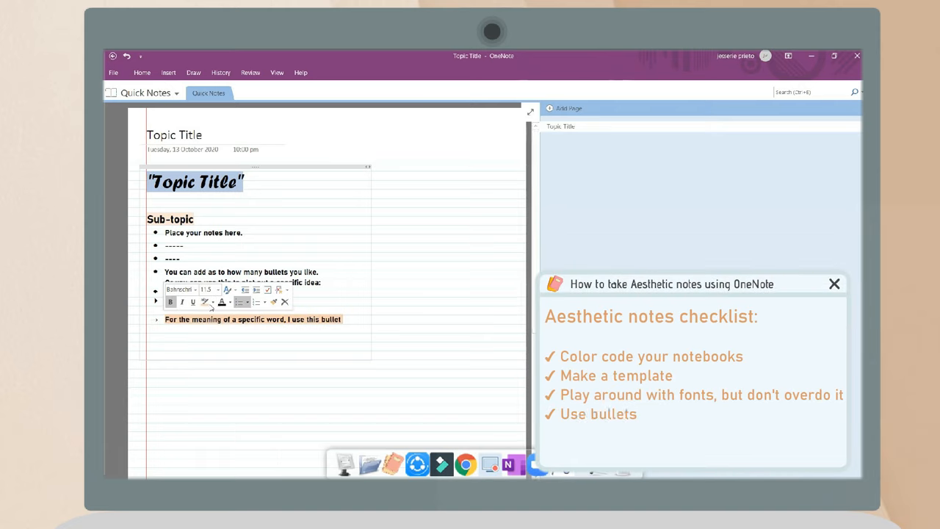
click(167, 72)
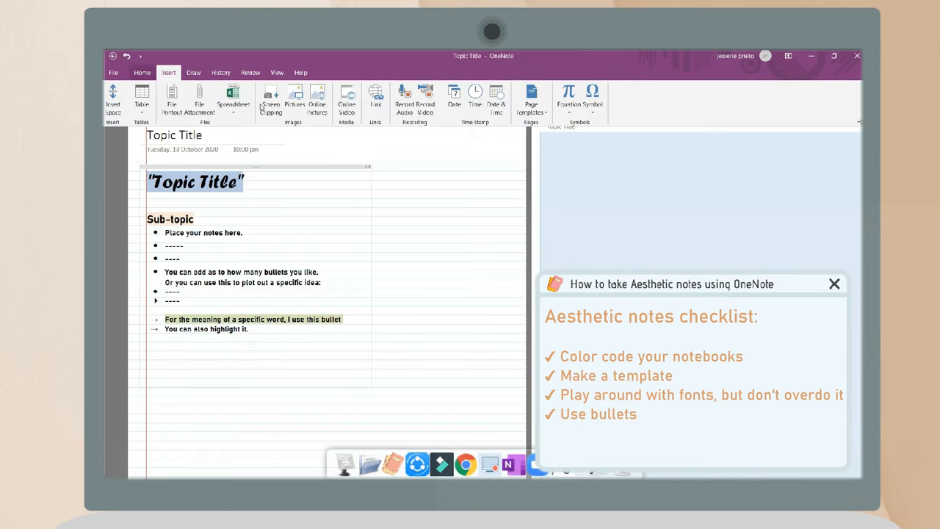
click(141, 72)
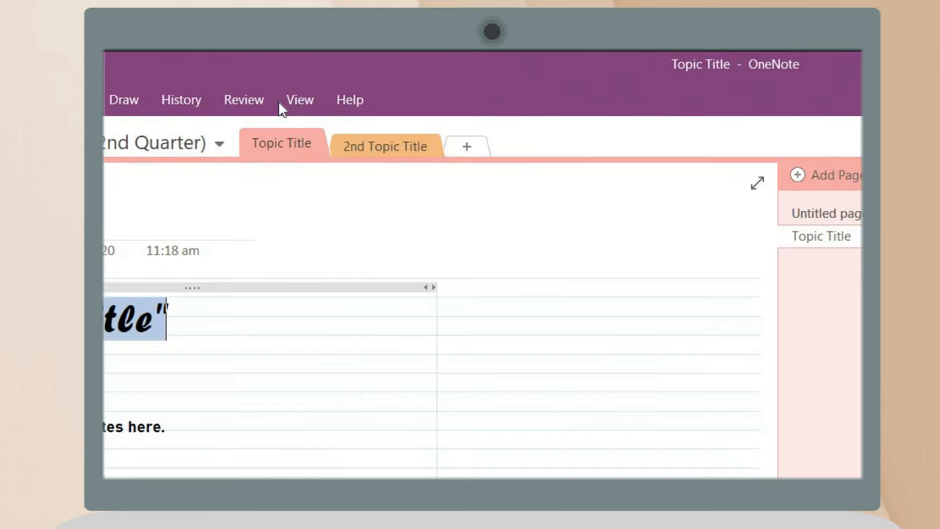
Step: Show the View page-setup options while filling the External Earth Processes notes page
click(300, 100)
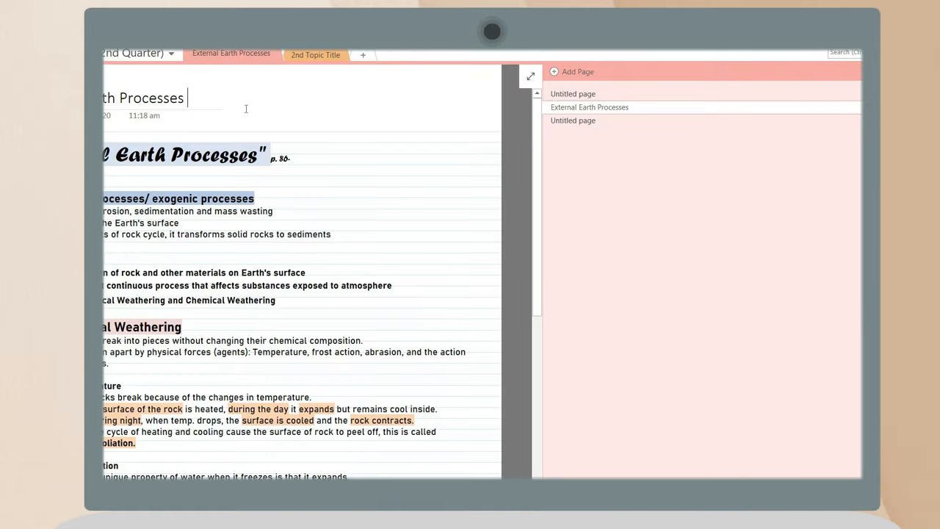
Step: Number the page with (P and apply the saved Aesthetic Notes template from My Templates
text((P.2)
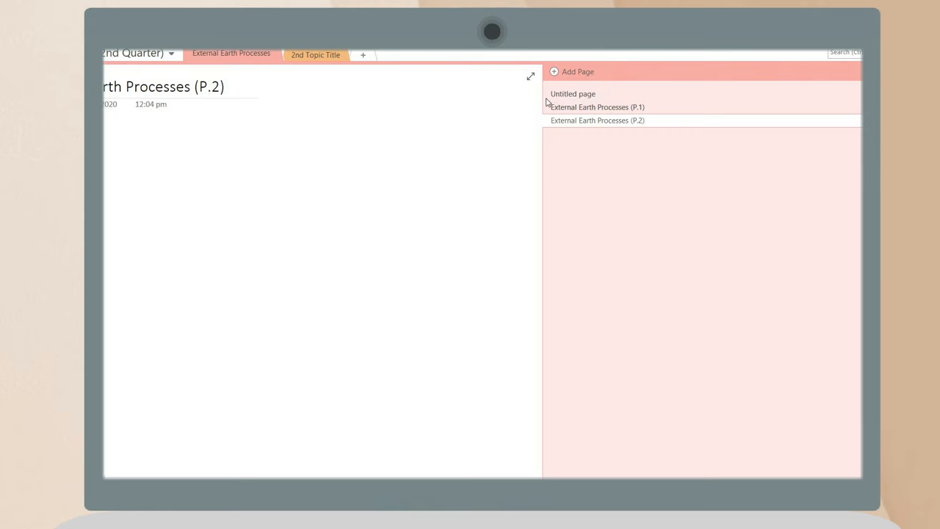
click(579, 70)
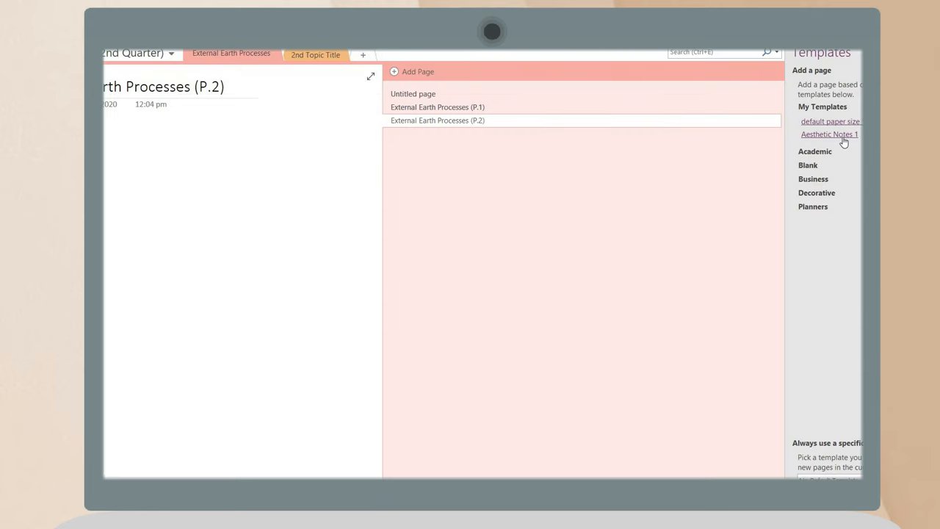
click(828, 133)
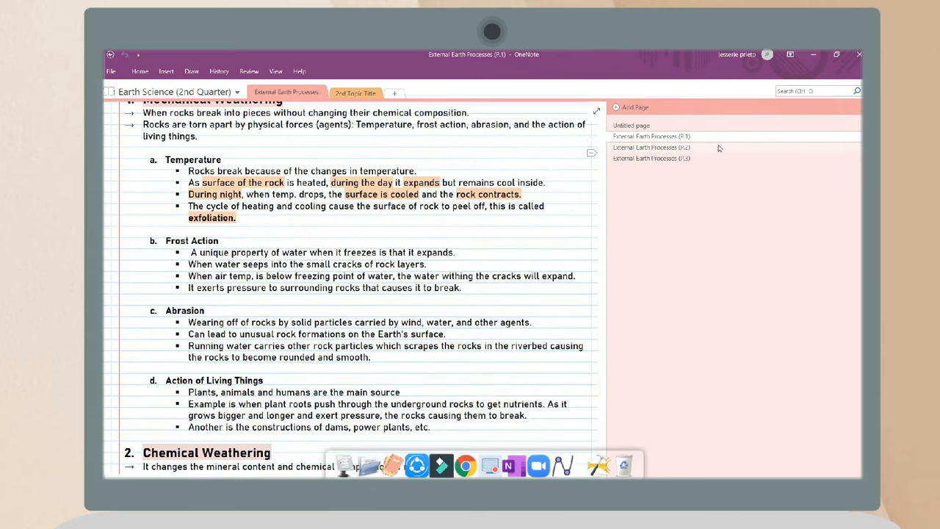
Step: Browse the Equation gallery and Symbol menu, then show the Review proofing and research tools
click(652, 159)
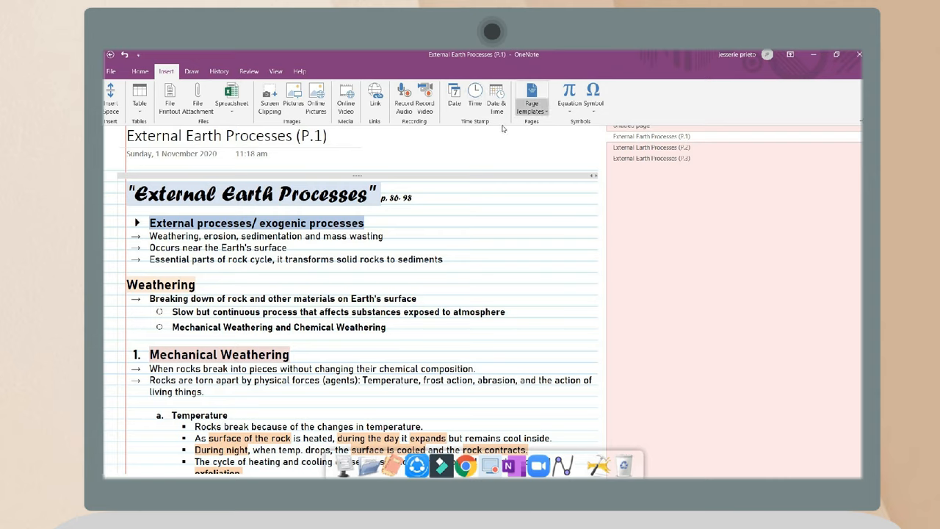
click(570, 96)
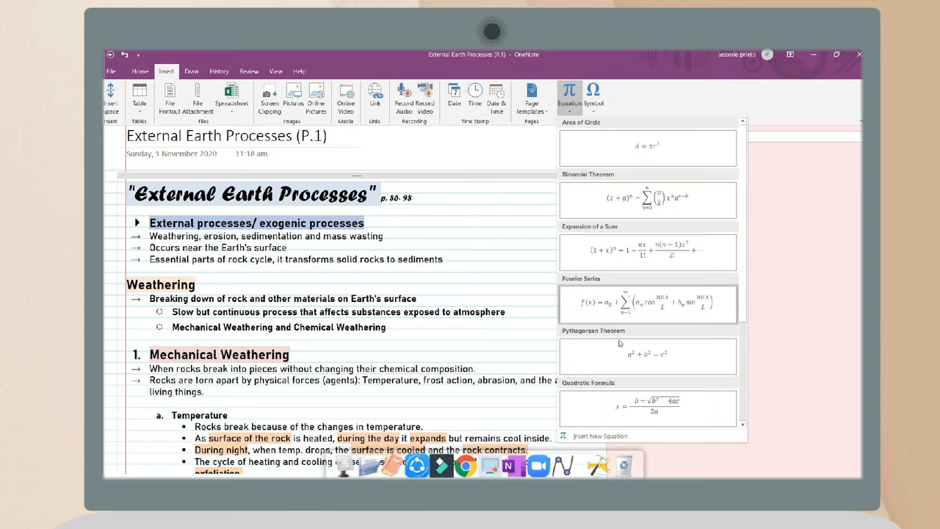
click(593, 95)
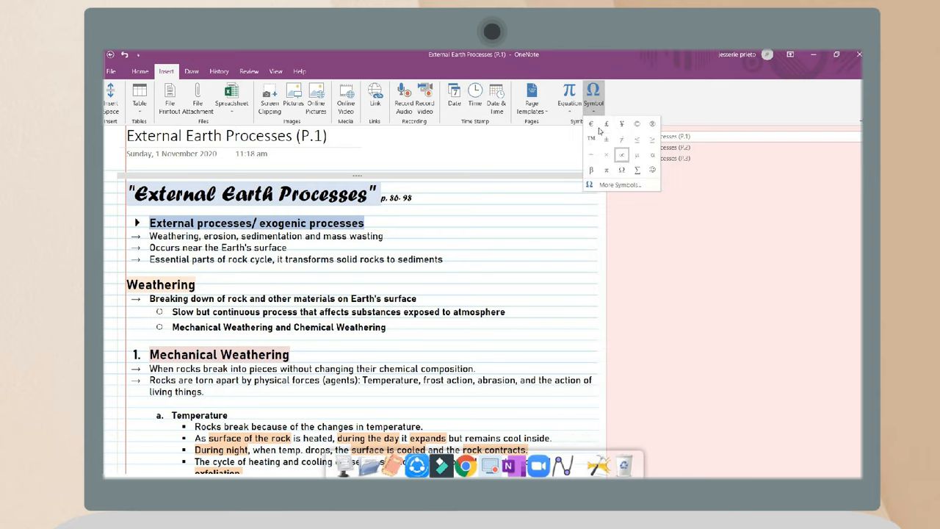
click(191, 70)
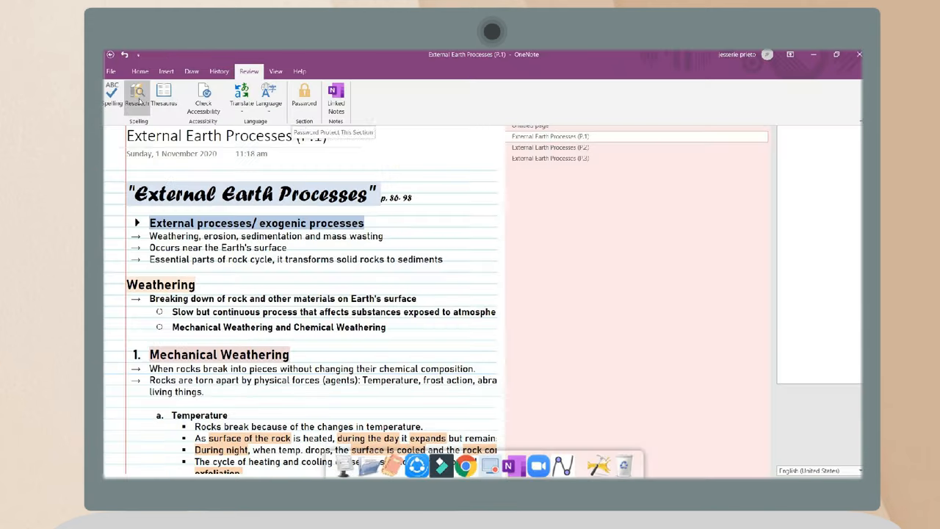
Step: Look up 'aesth' in the Thesaurus/Research panes beside the notes
click(163, 96)
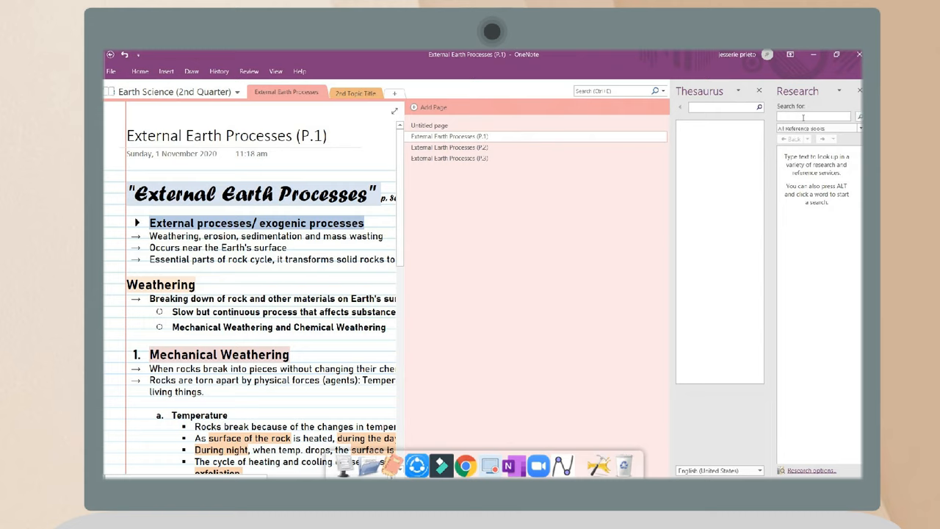
text(aesth)
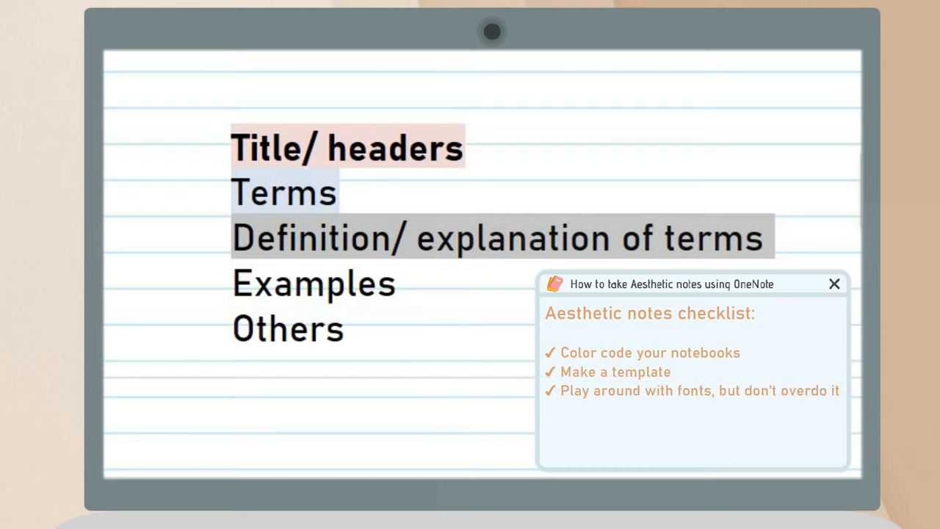
Step: Apply distinct highlighter colours to headers and key terms from the mini toolbar
click(334, 304)
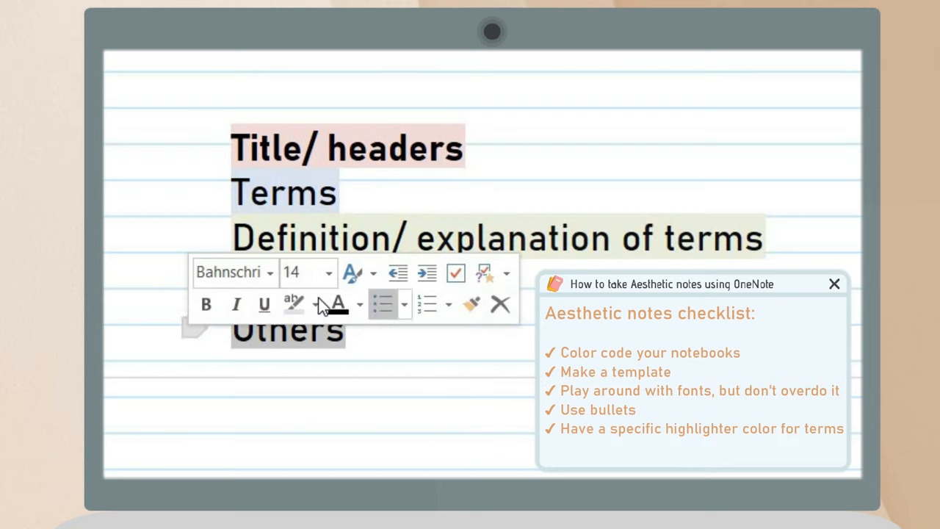
click(294, 304)
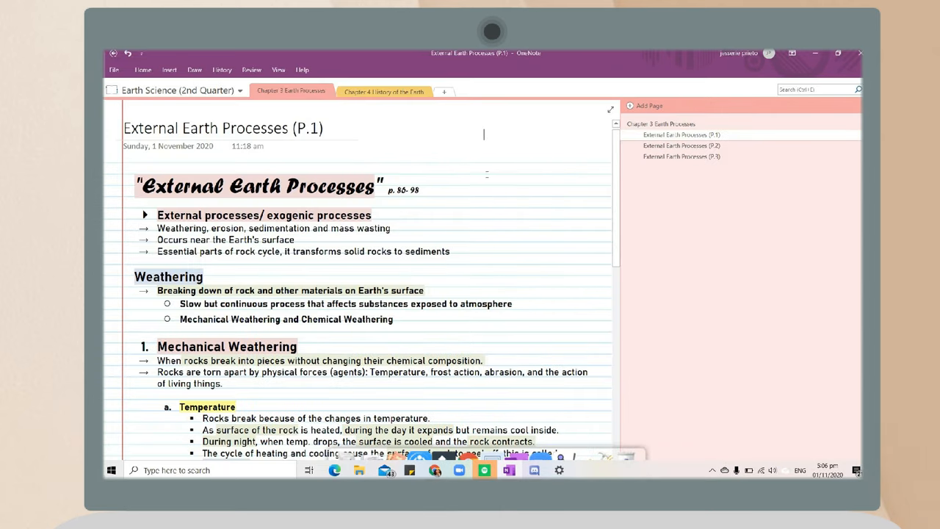
Step: List homework on page 98, searching examples and research as To Do tagged tasks
click(682, 155)
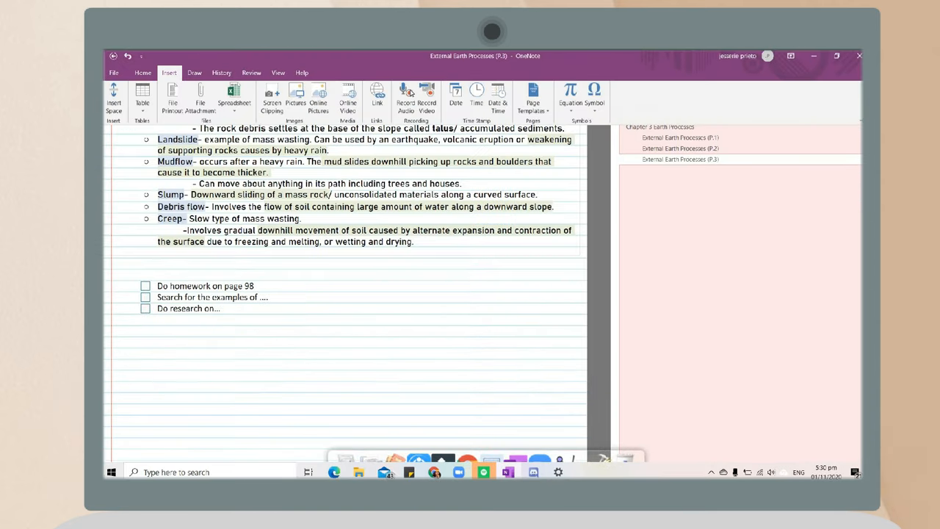
Step: Insert a hyperlink with display text 'Ebook External Earth Processes' beneath the to-do list
click(376, 95)
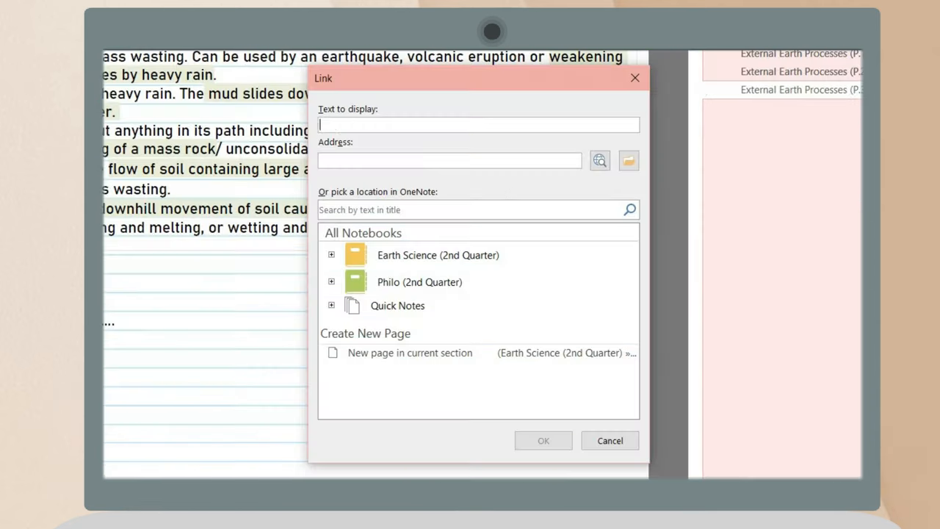
text(Ebook External Earth P)
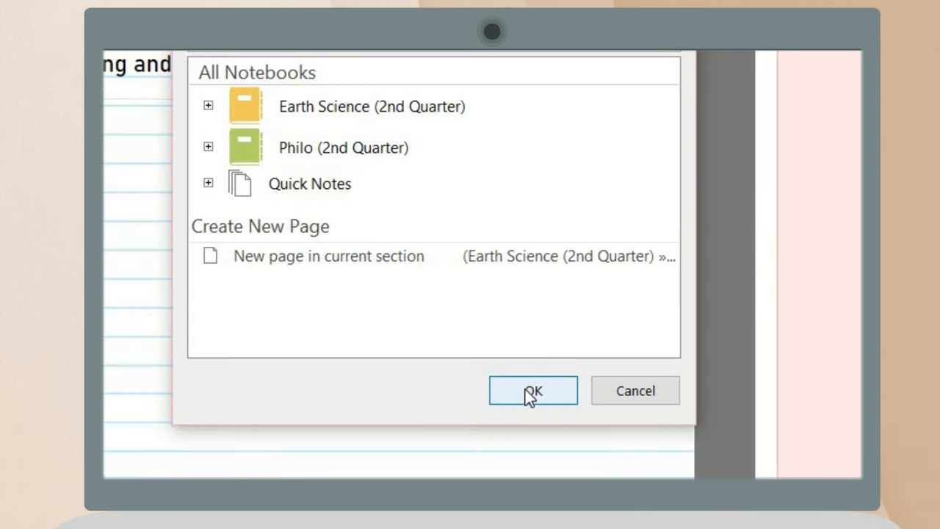
click(532, 391)
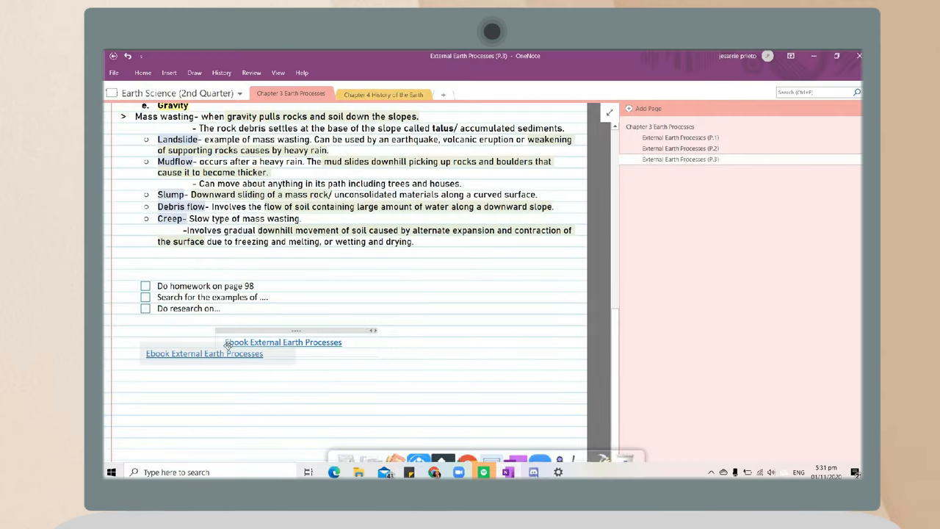
click(204, 352)
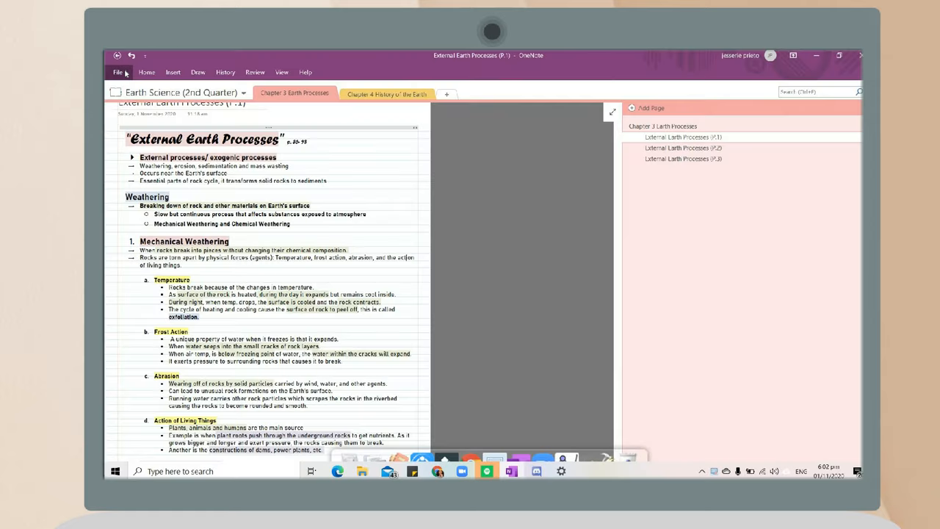
Step: Set OneNote's default font for new notes to Bahnschrift at size 11.5
click(118, 71)
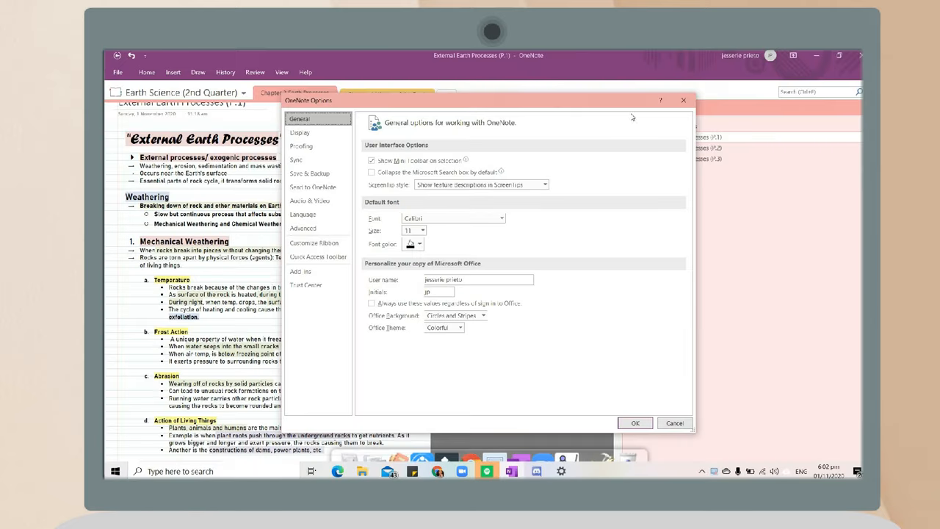
click(481, 226)
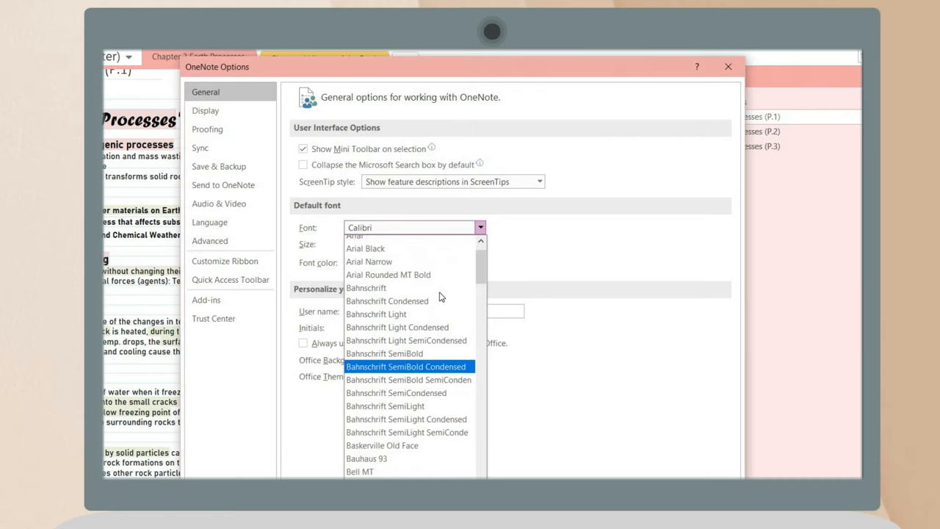
click(373, 244)
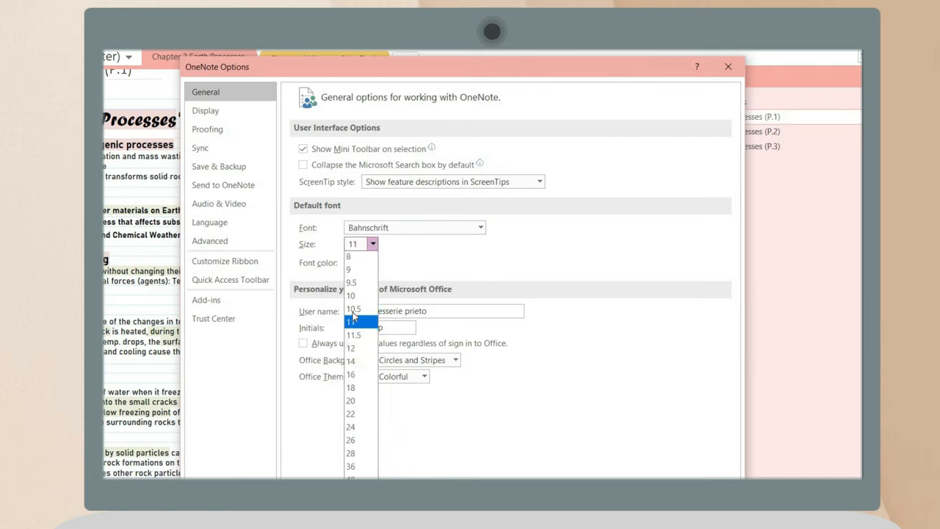
click(353, 335)
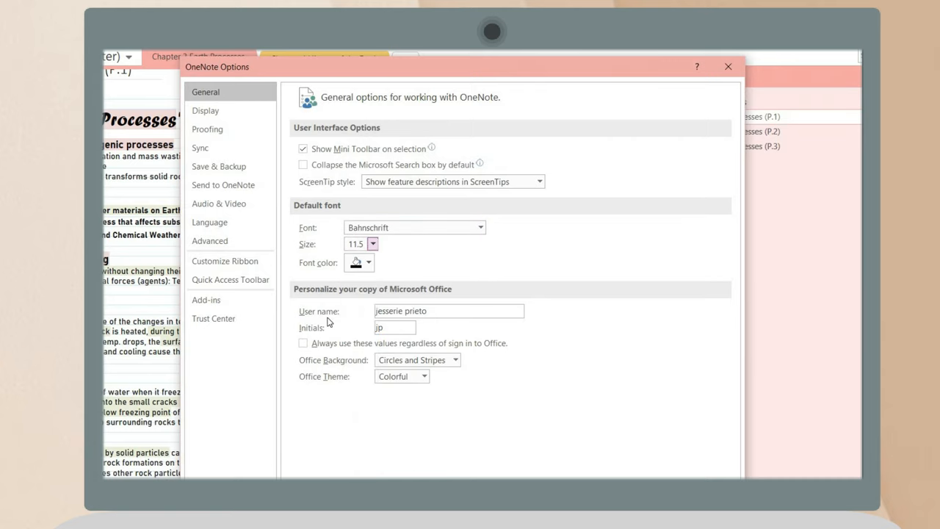
Step: Look through the Customize Ribbon settings in OneNote Options
click(225, 262)
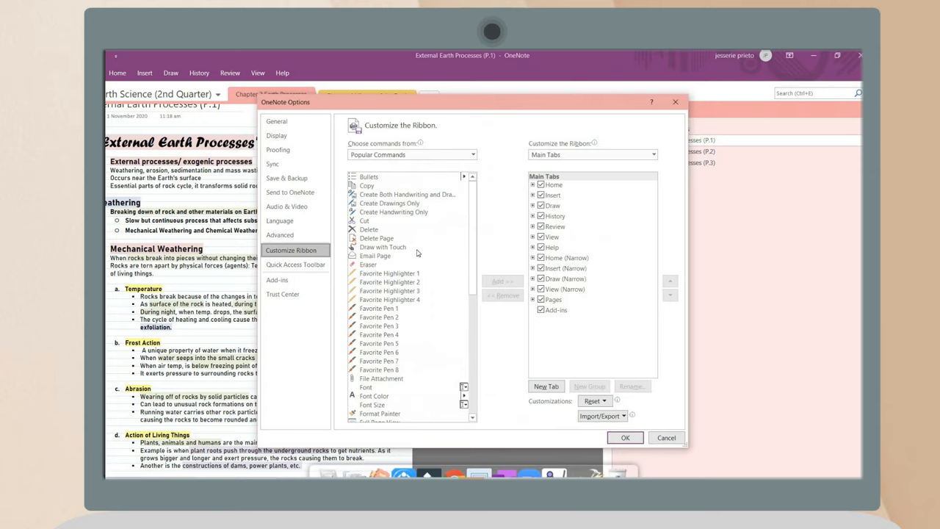
scroll(down, 3)
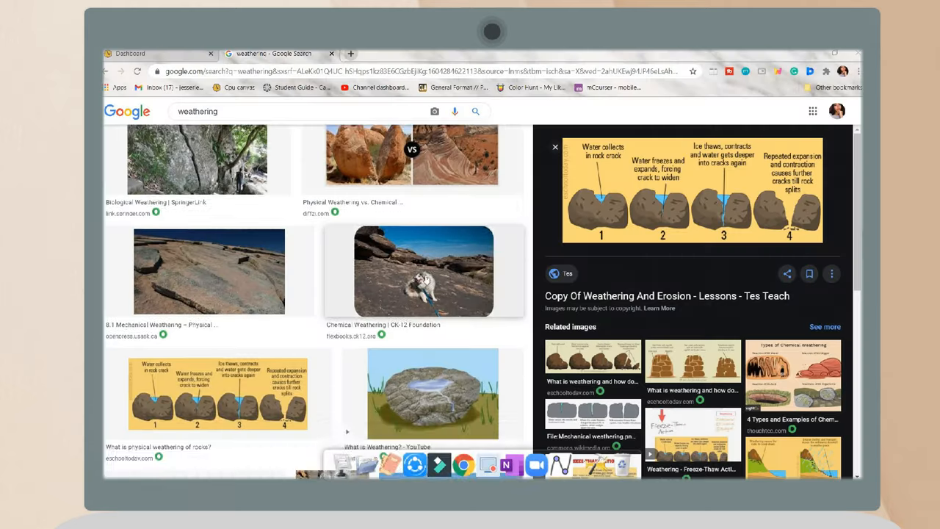
scroll(down, 3)
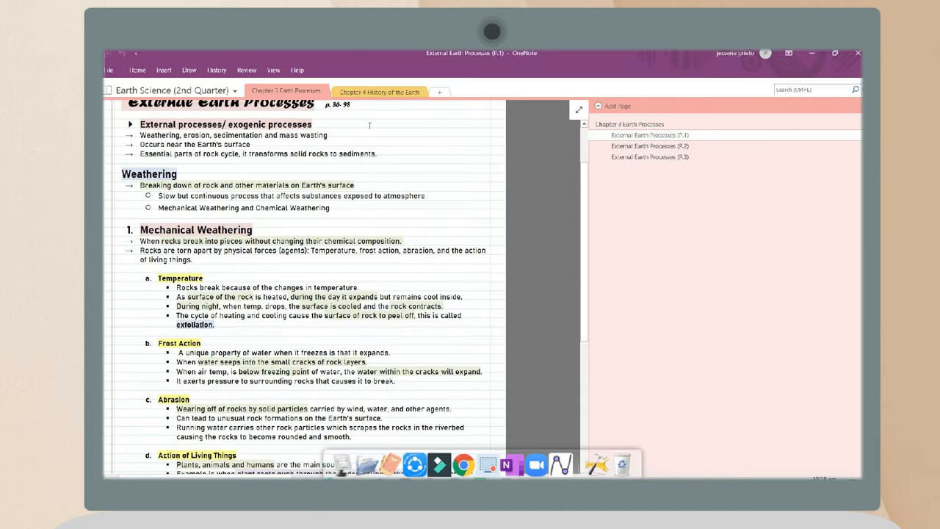
Step: Insert the weathering diagram picture below the Temperature notes under Mechanical Weathering
click(164, 70)
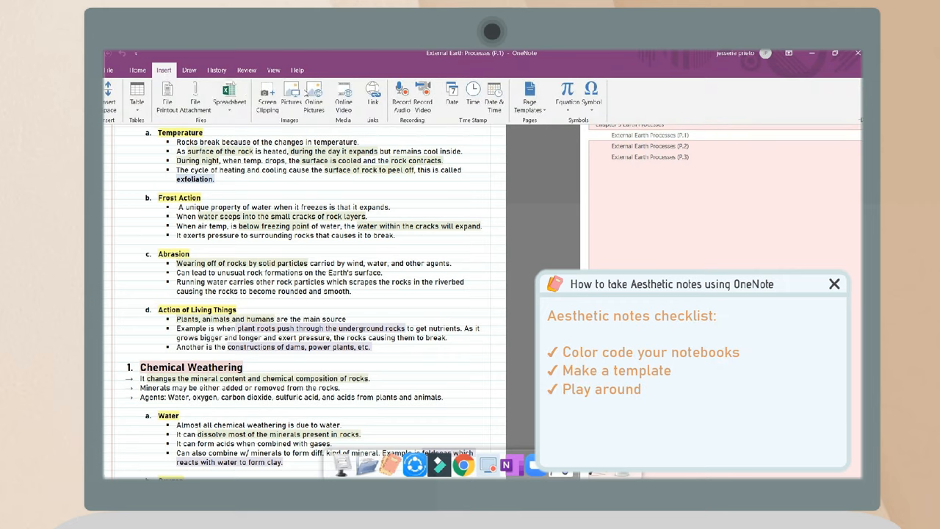
click(290, 97)
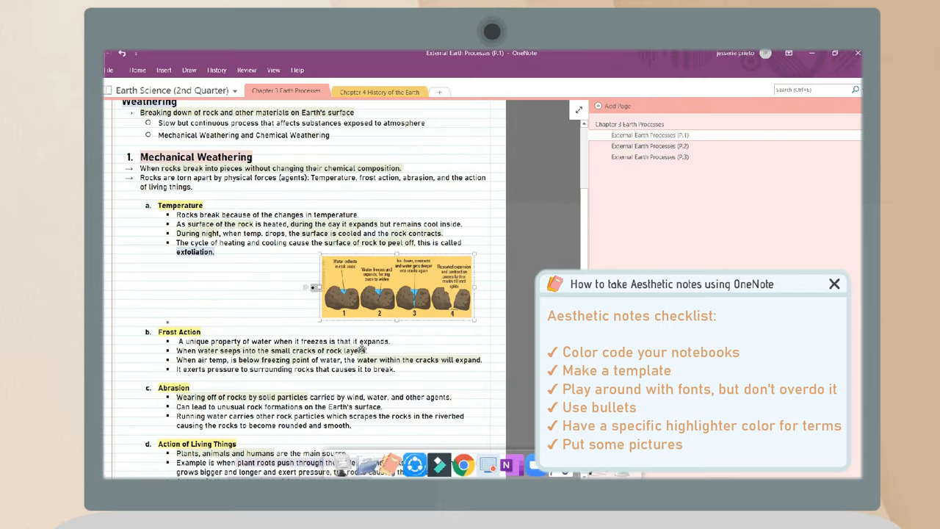
scroll(down, 3)
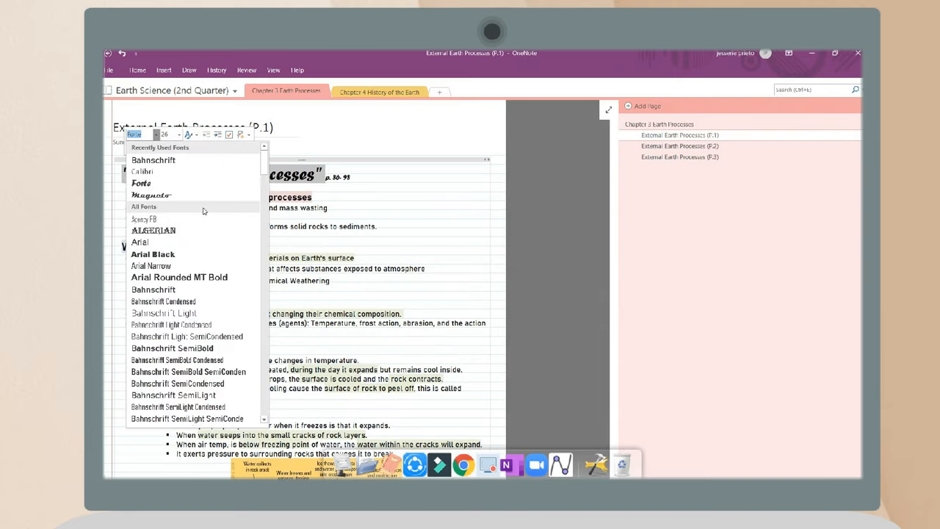
scroll(down, 3)
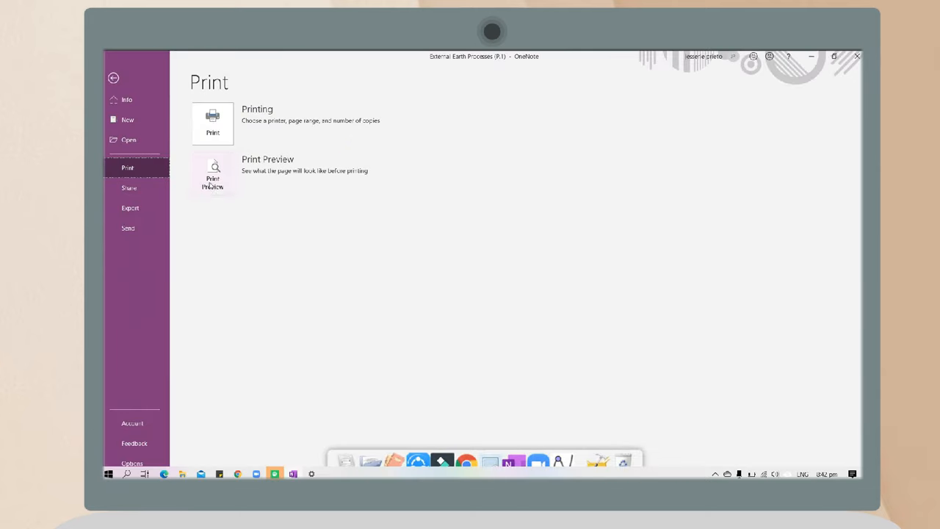
Step: Preview the page and print it on the Canon G1010 series printer
click(211, 174)
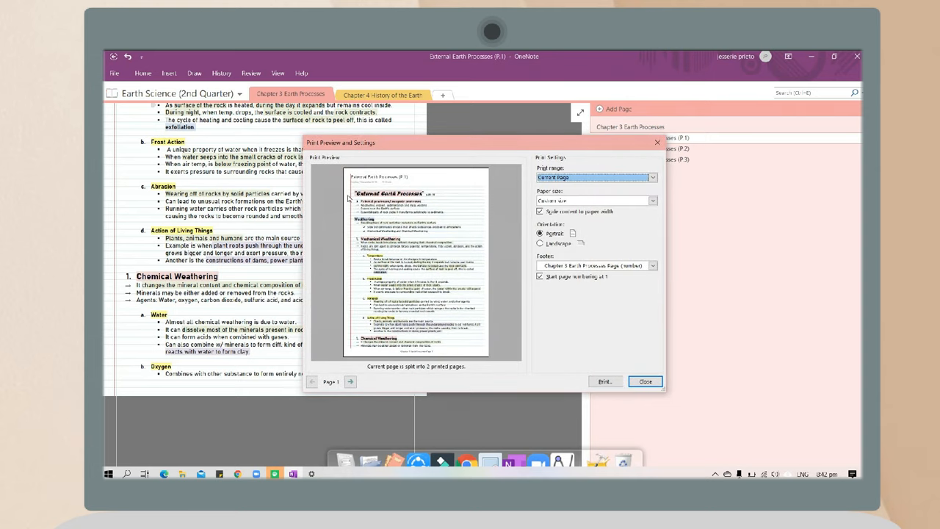
click(652, 200)
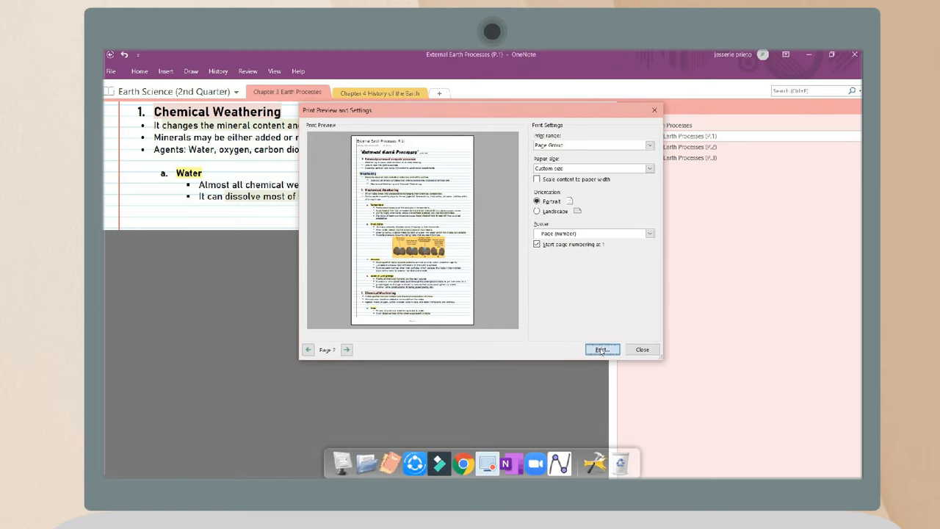
click(602, 350)
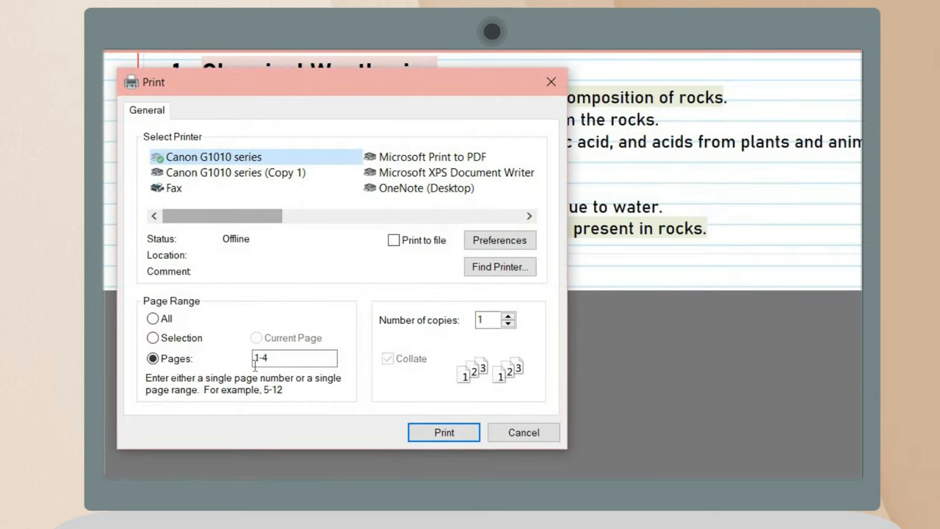
click(444, 432)
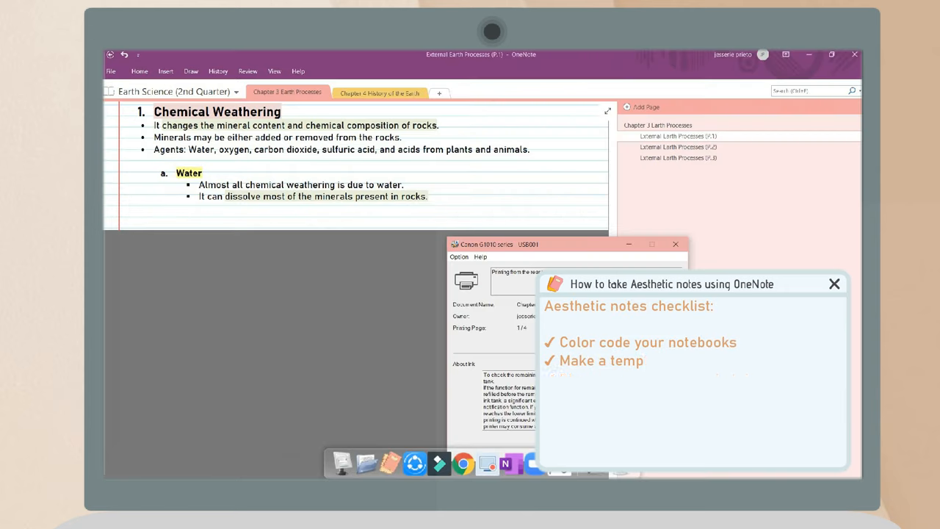